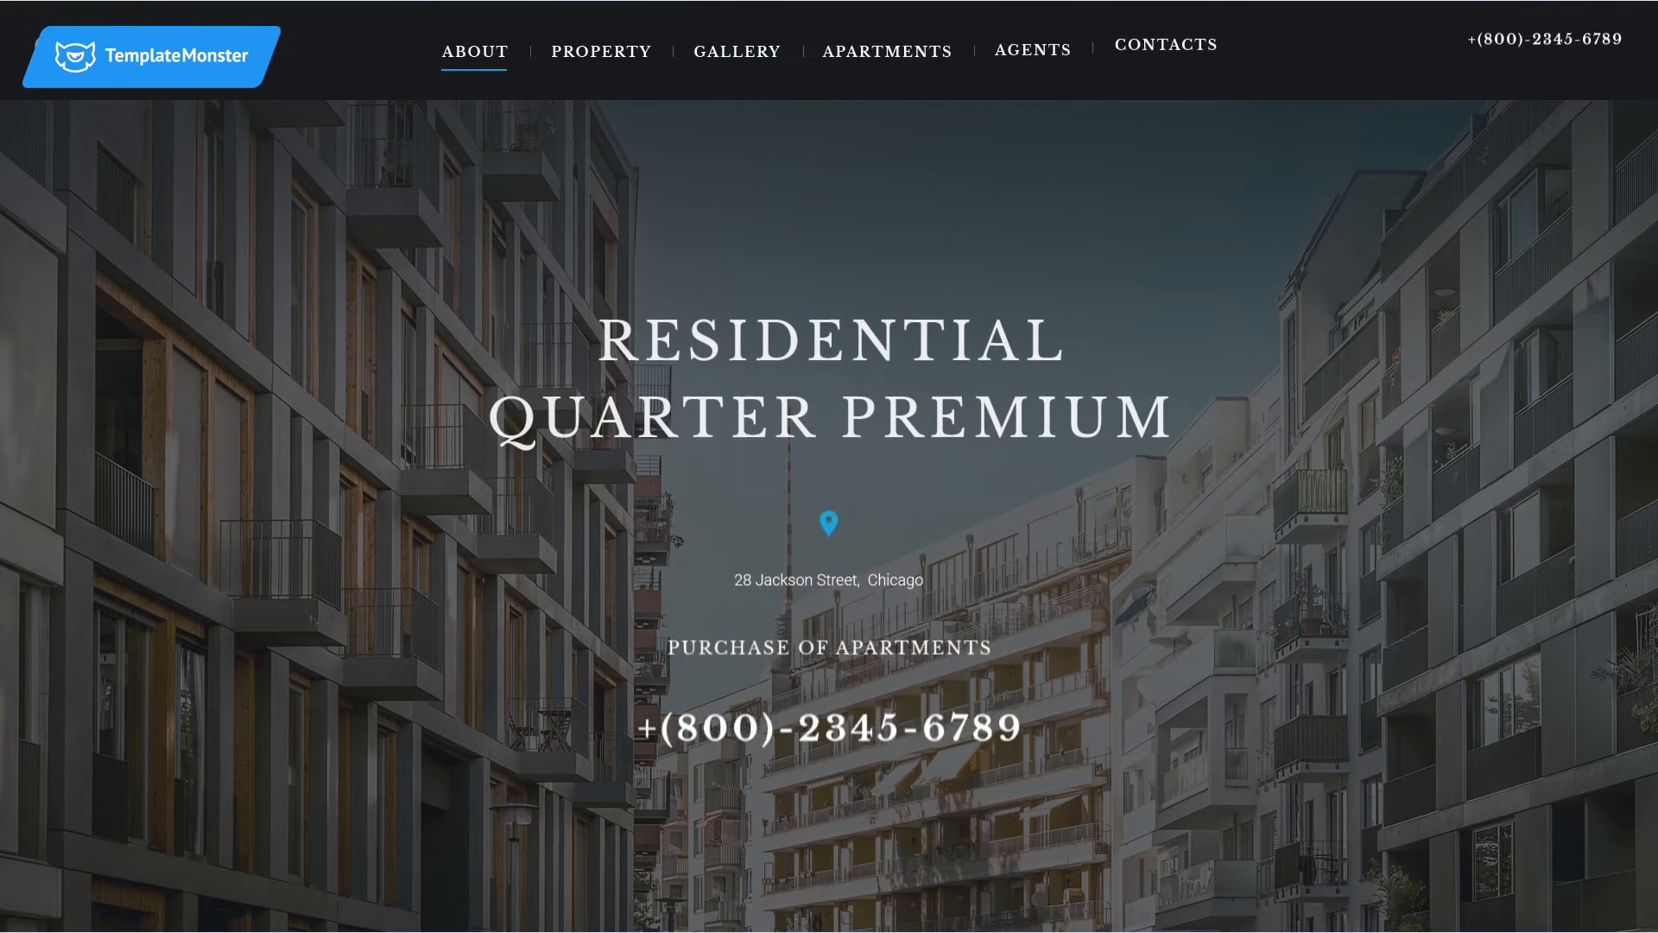
scroll("down", 3)
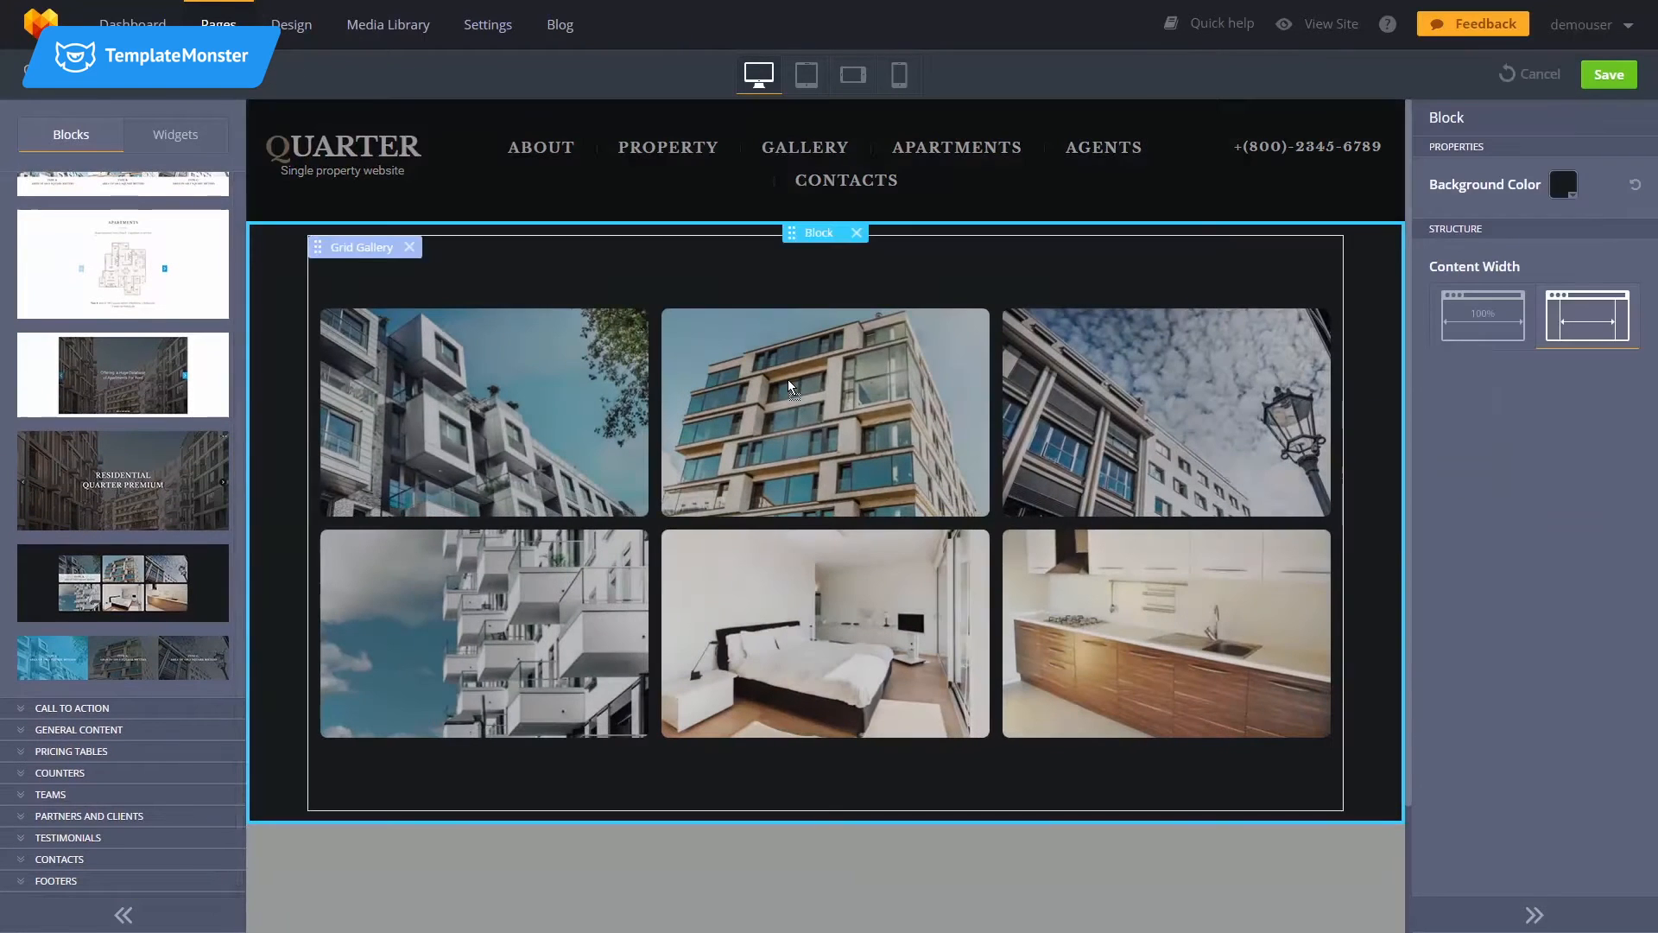
scroll("down", 3)
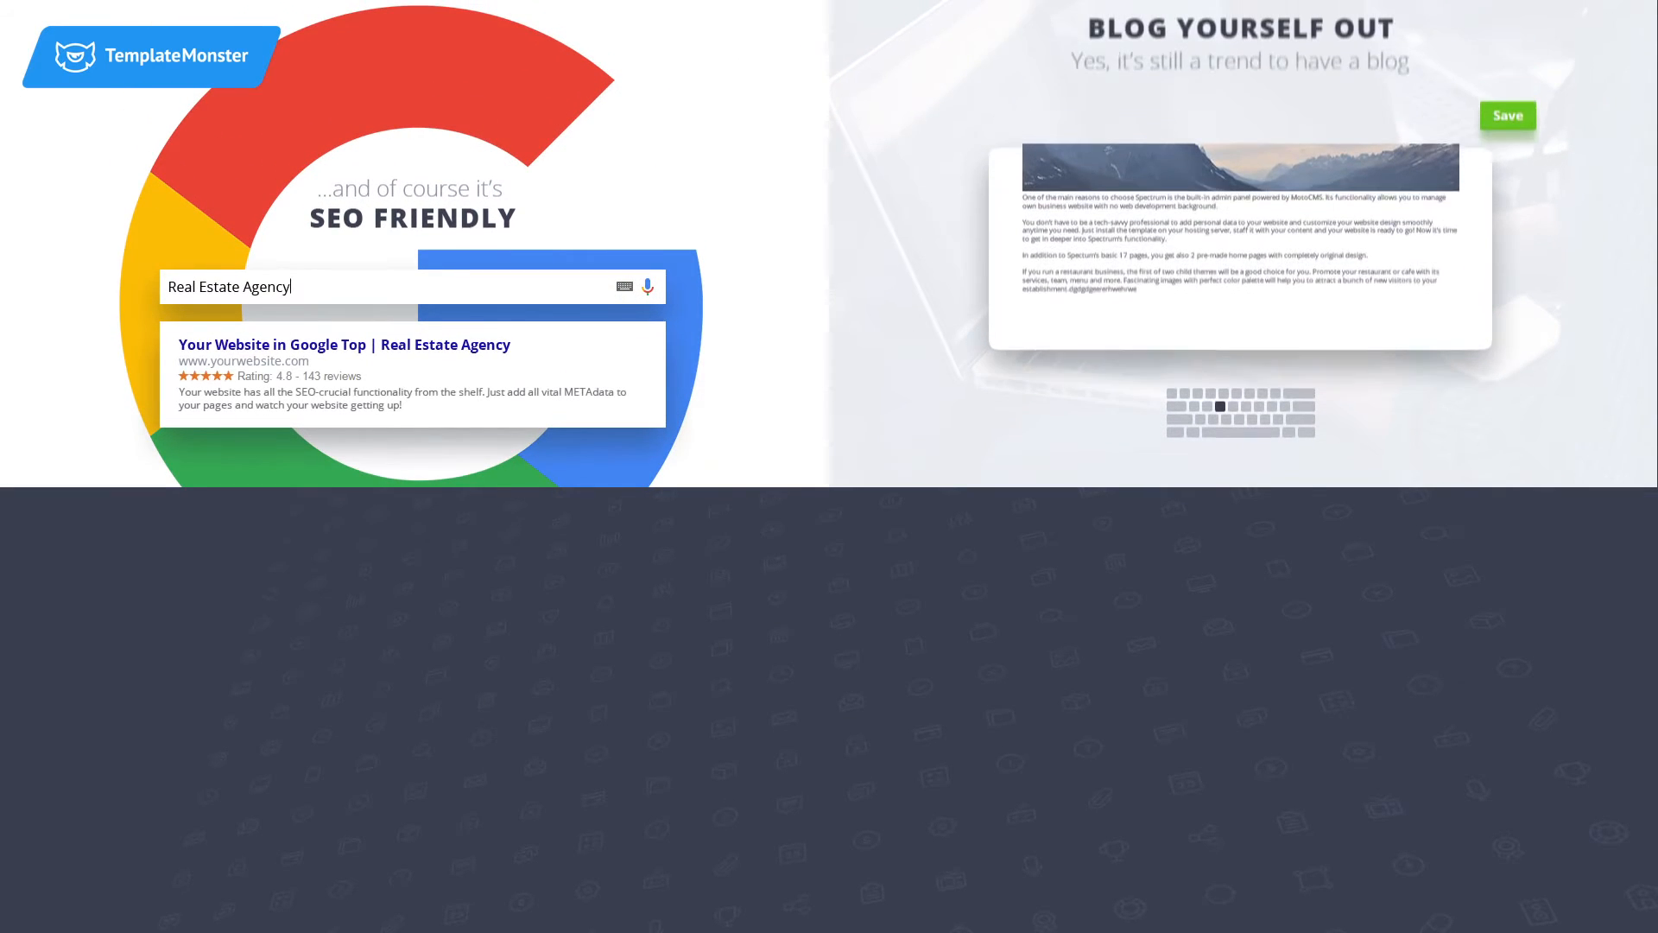
scroll("down", 3)
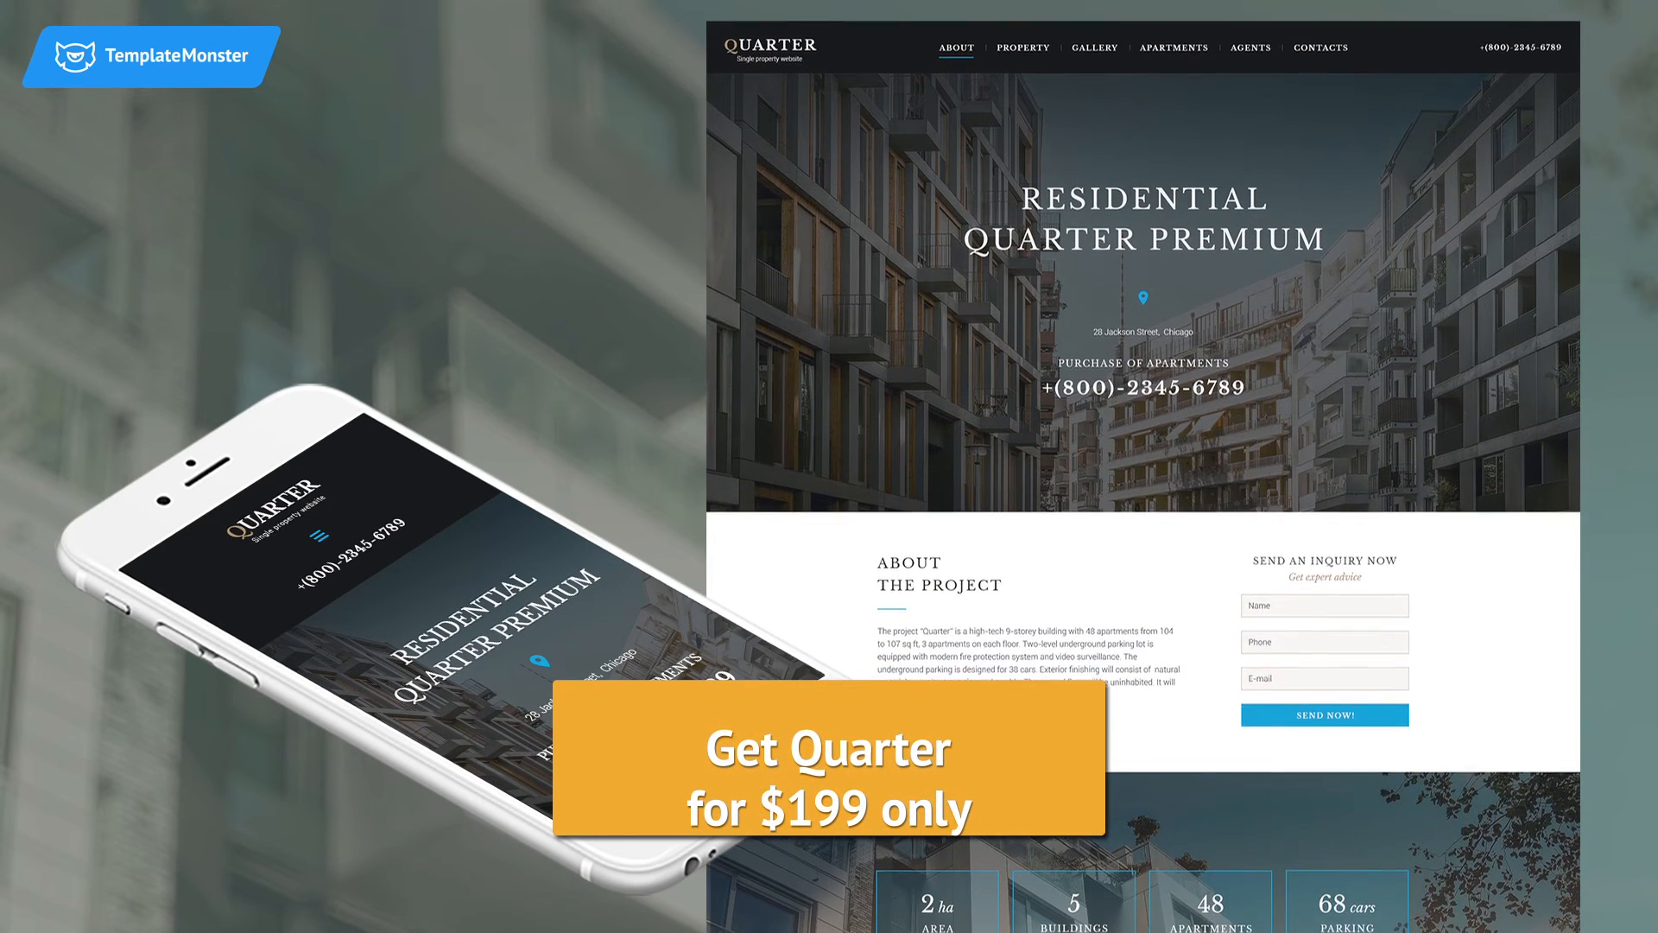
scroll("down", 3)
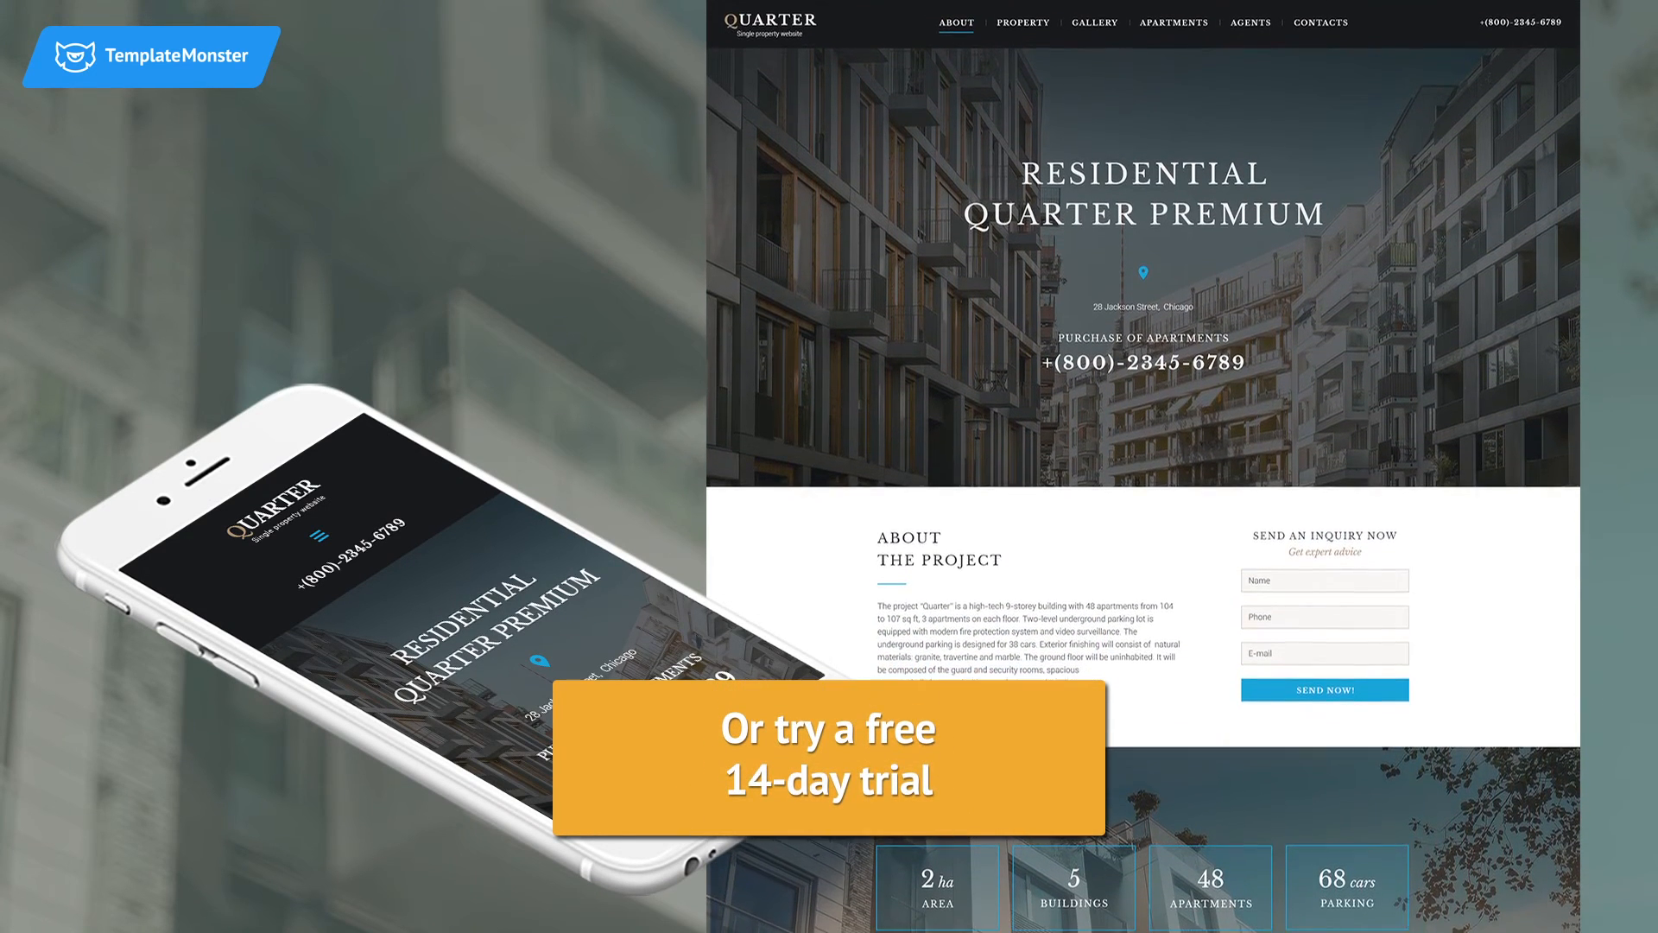